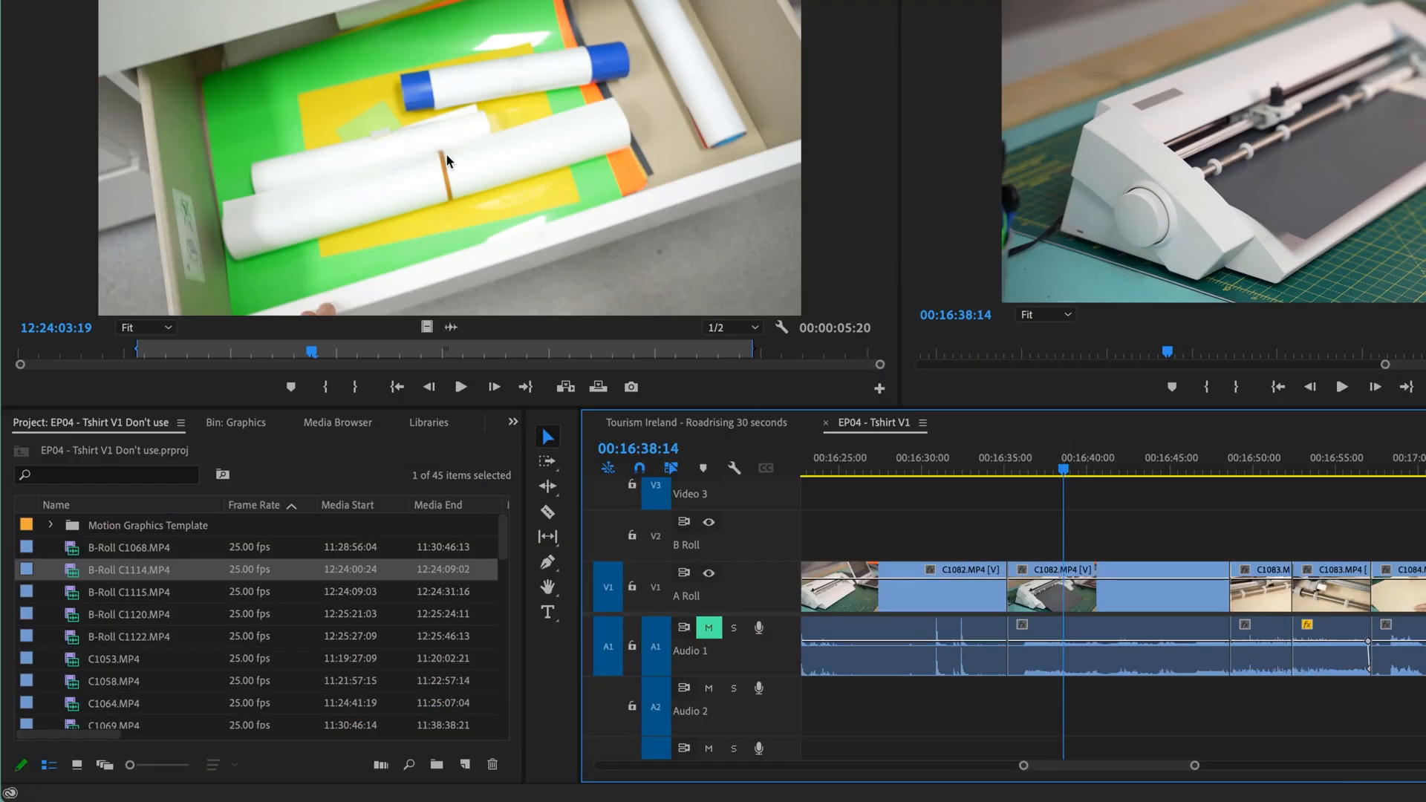
mouse_move(1069, 586)
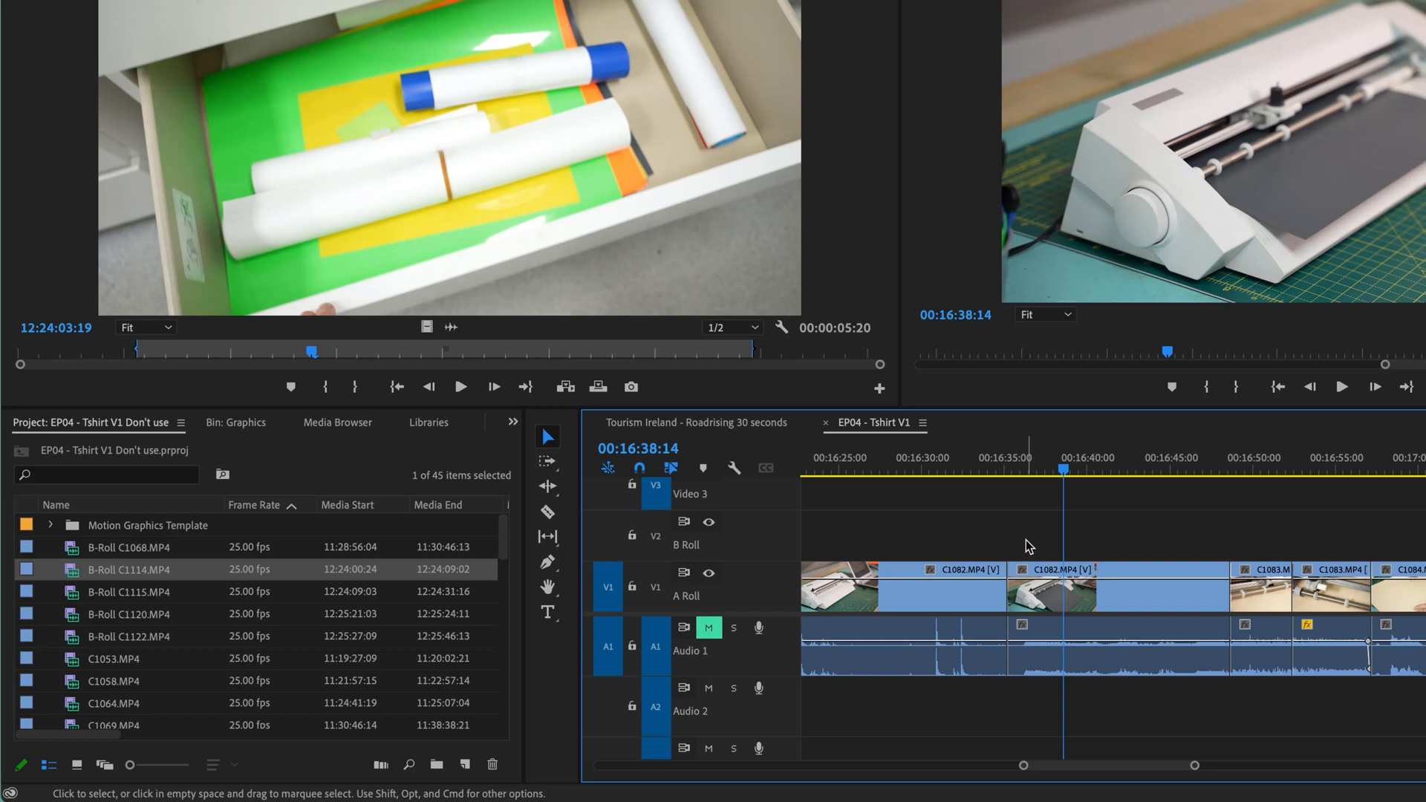
mouse_move(1243, 689)
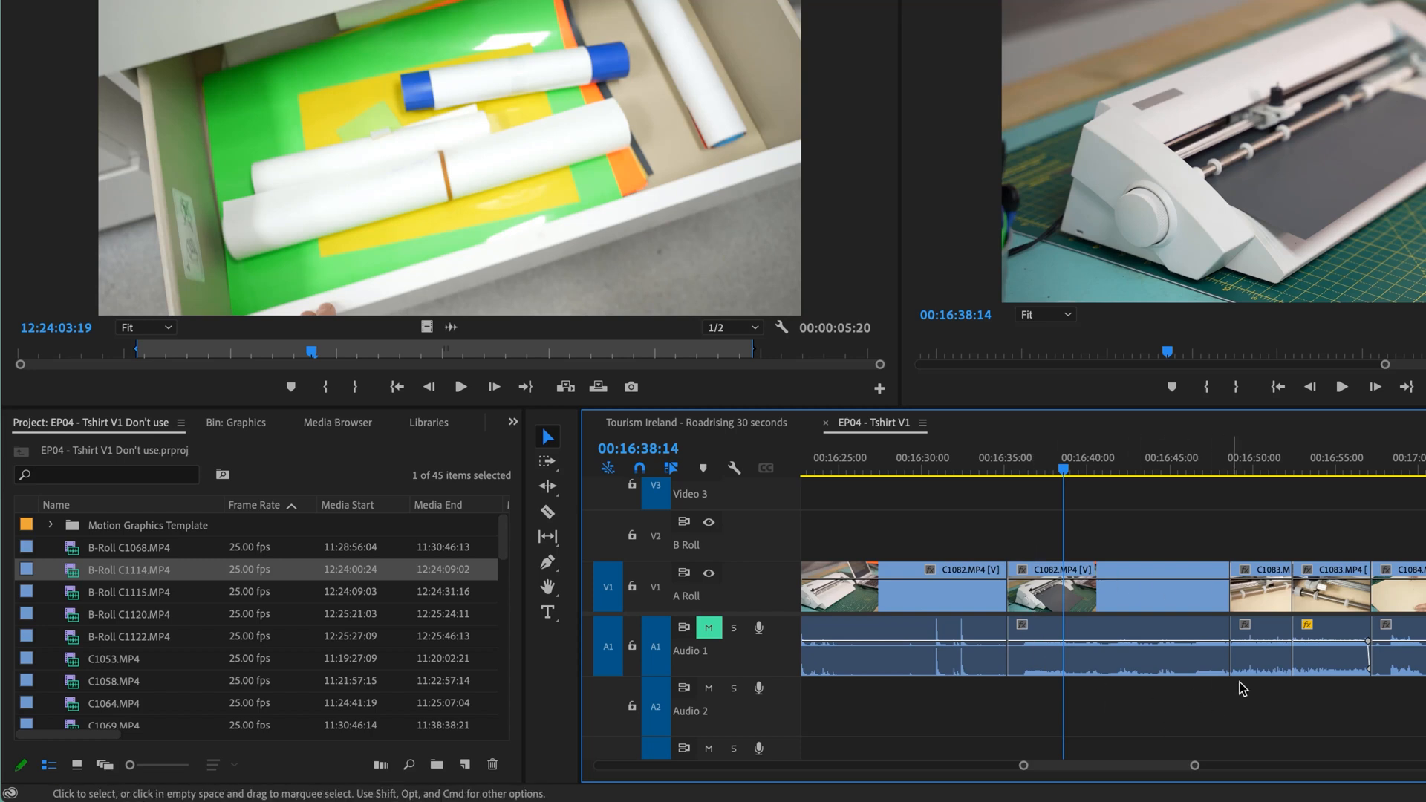
mouse_move(391, 82)
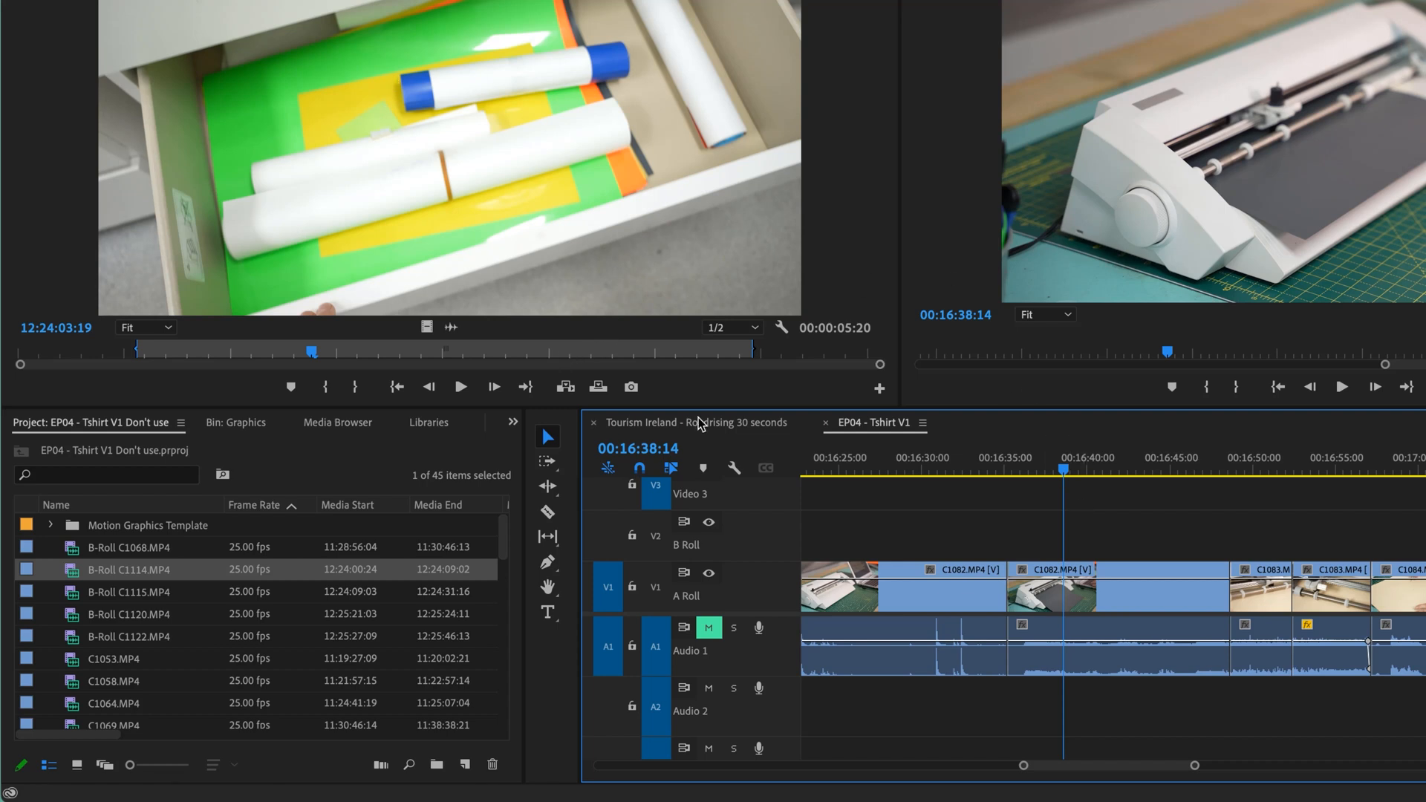
mouse_move(617, 240)
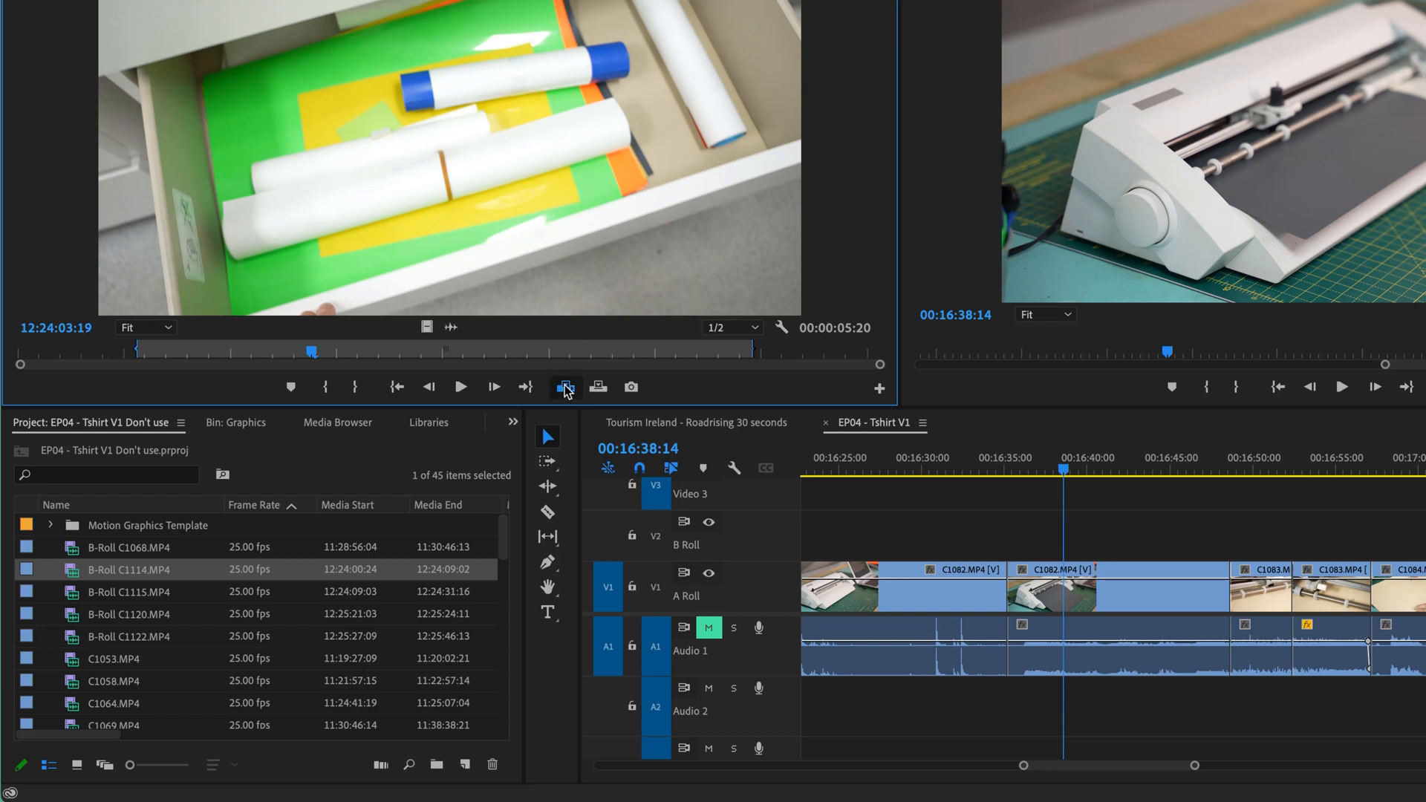
mouse_move(564, 387)
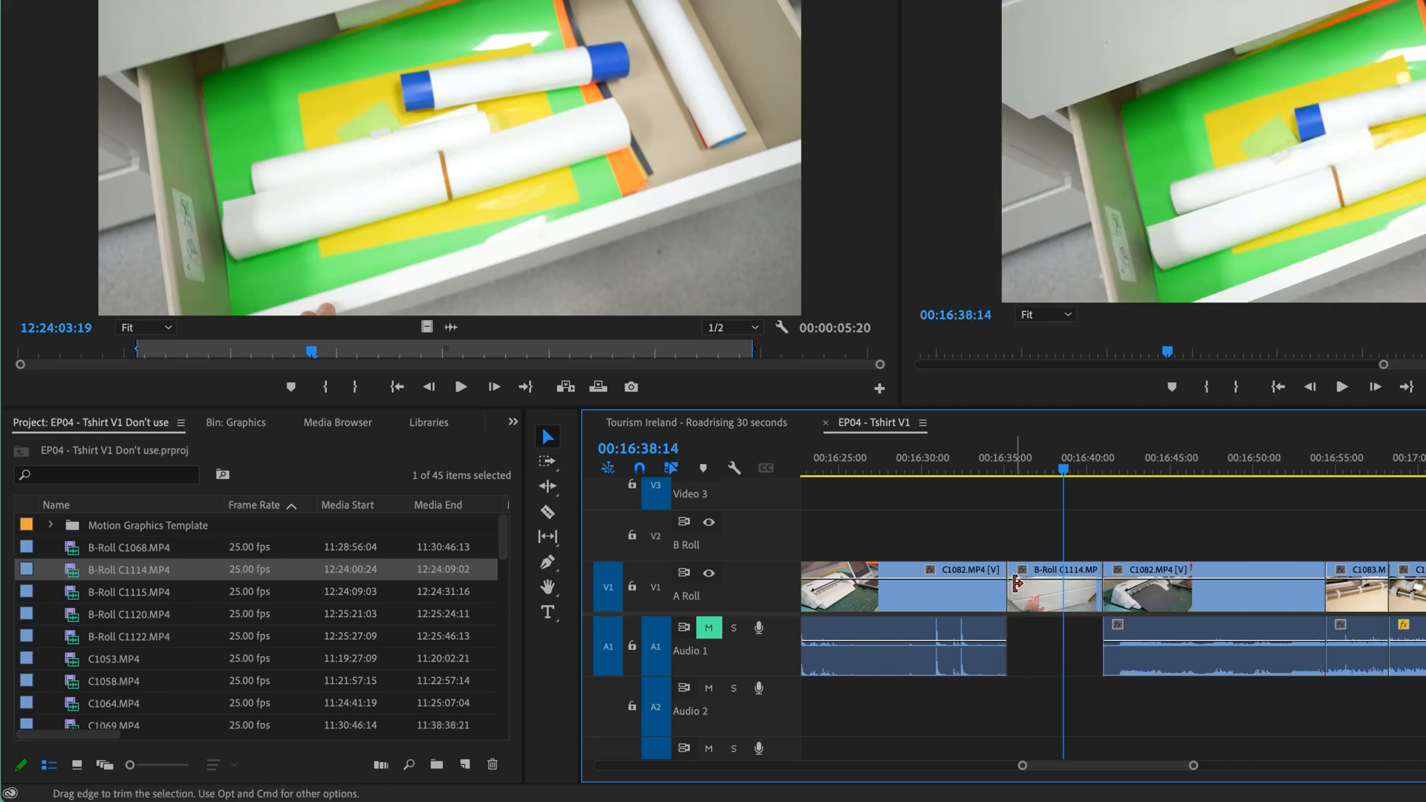
mouse_move(1017, 592)
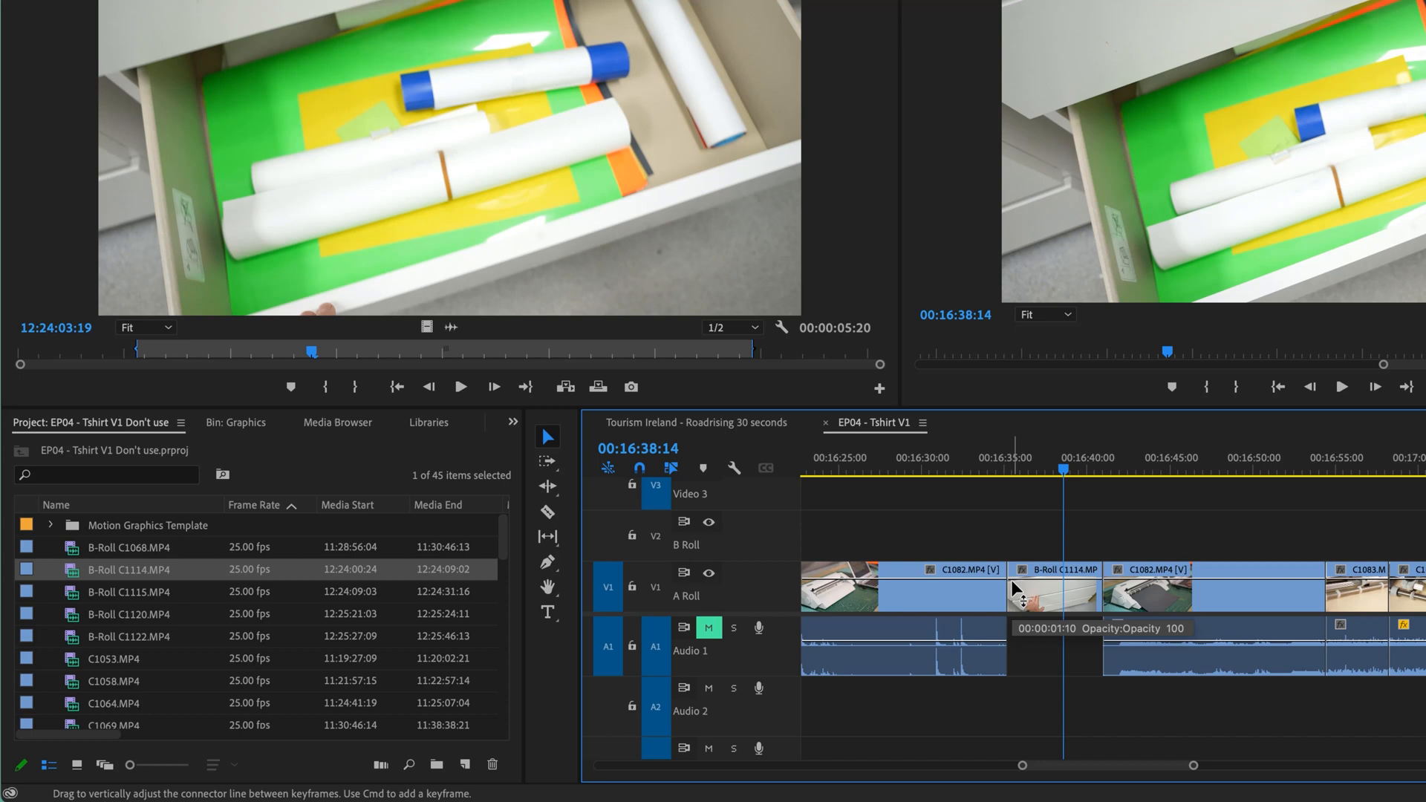
mouse_move(989, 528)
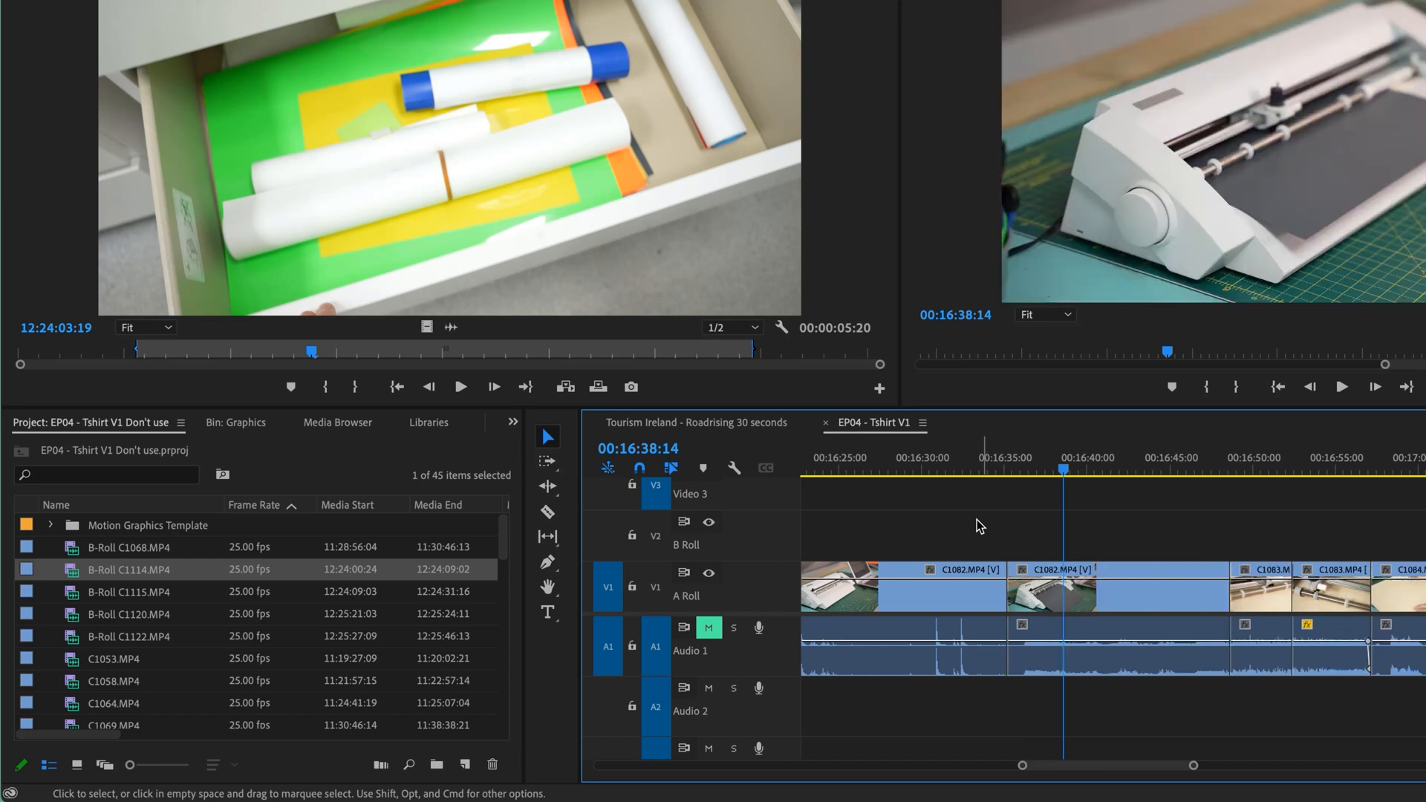
mouse_move(498, 295)
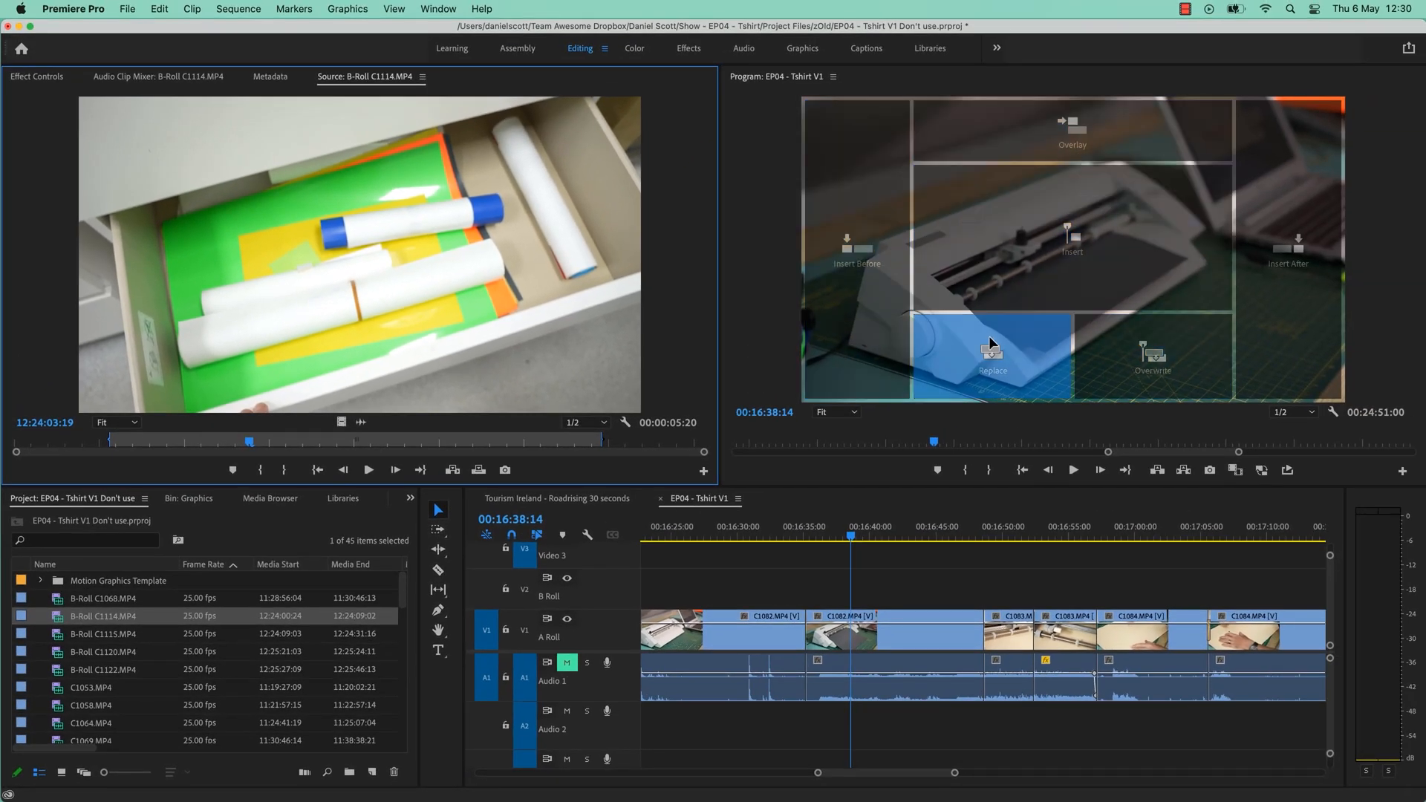
mouse_move(993, 127)
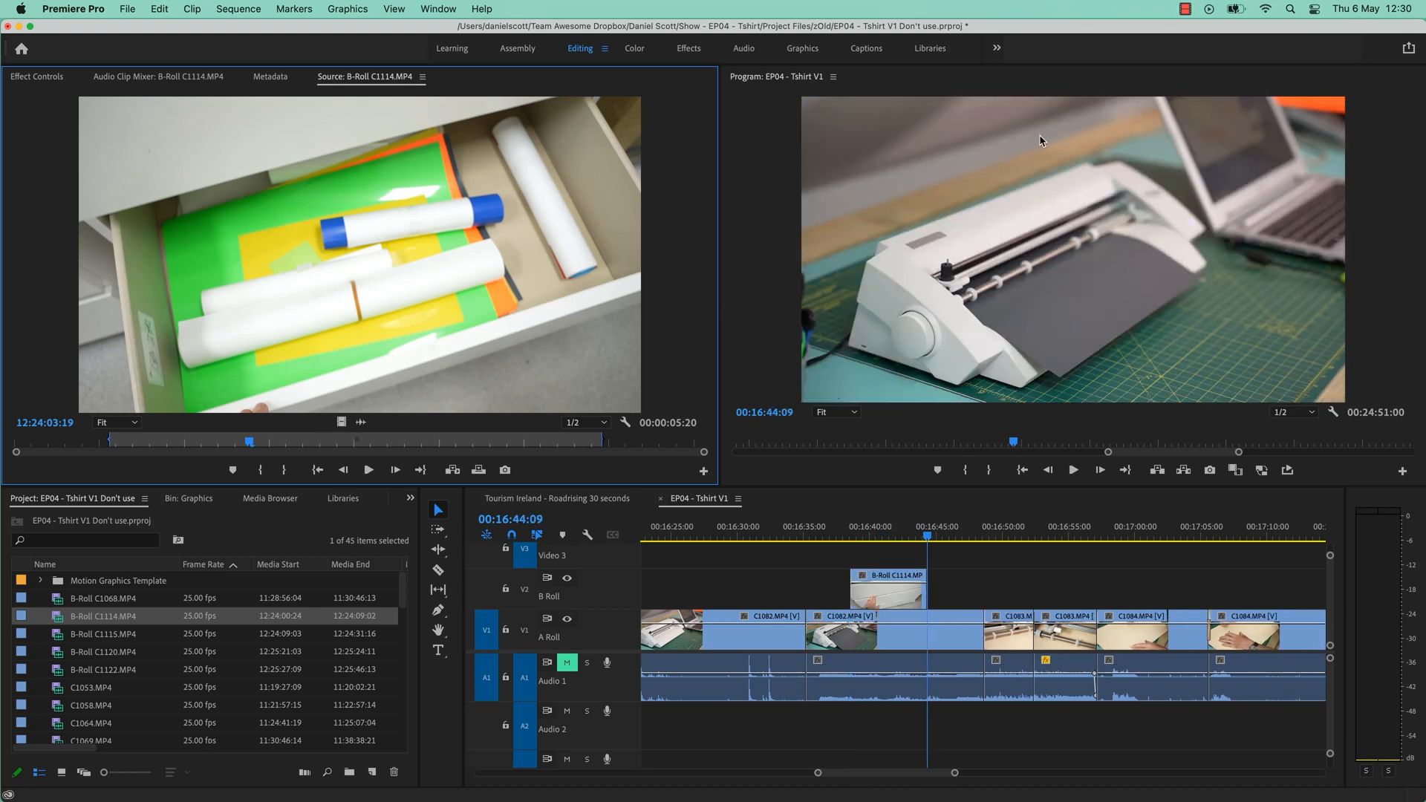
mouse_move(525, 591)
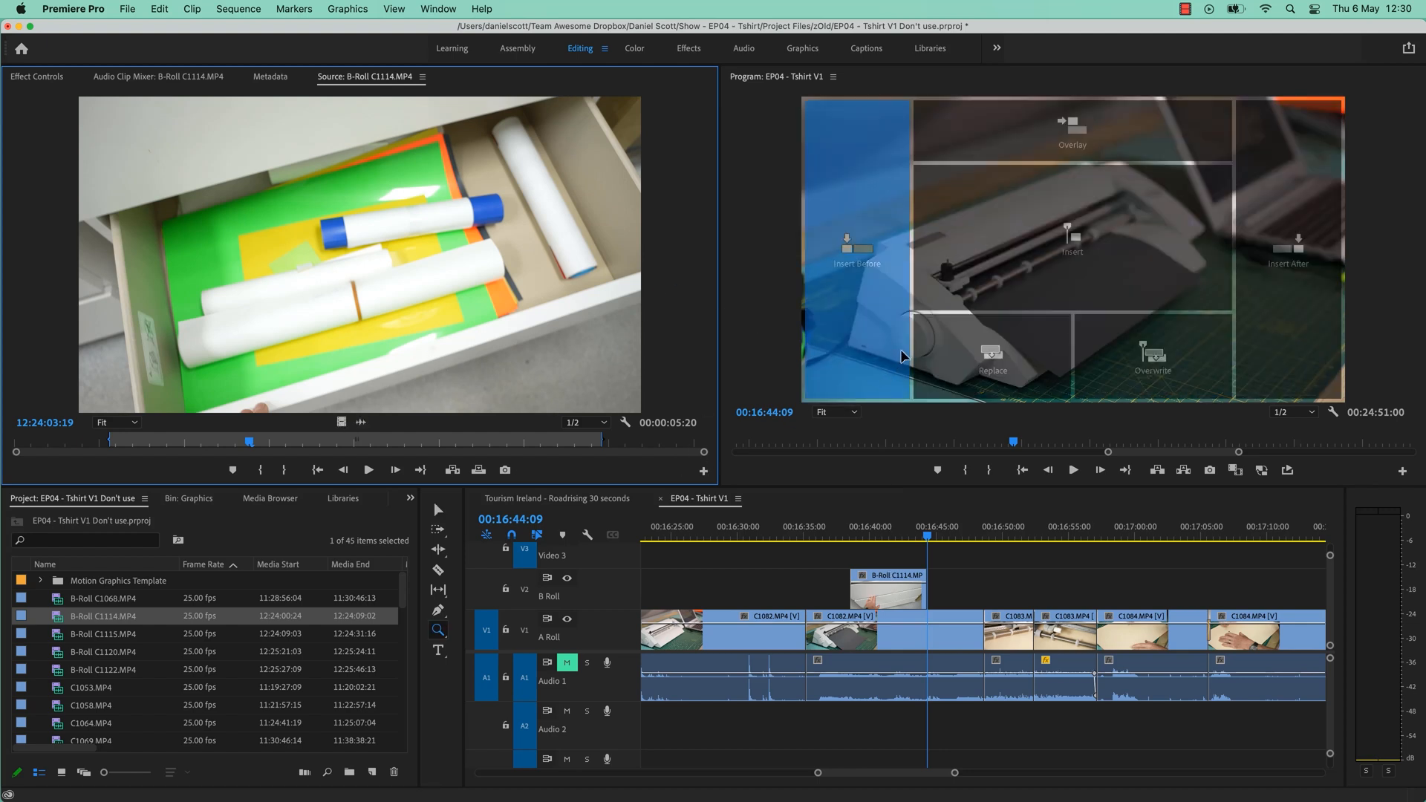
mouse_move(993, 356)
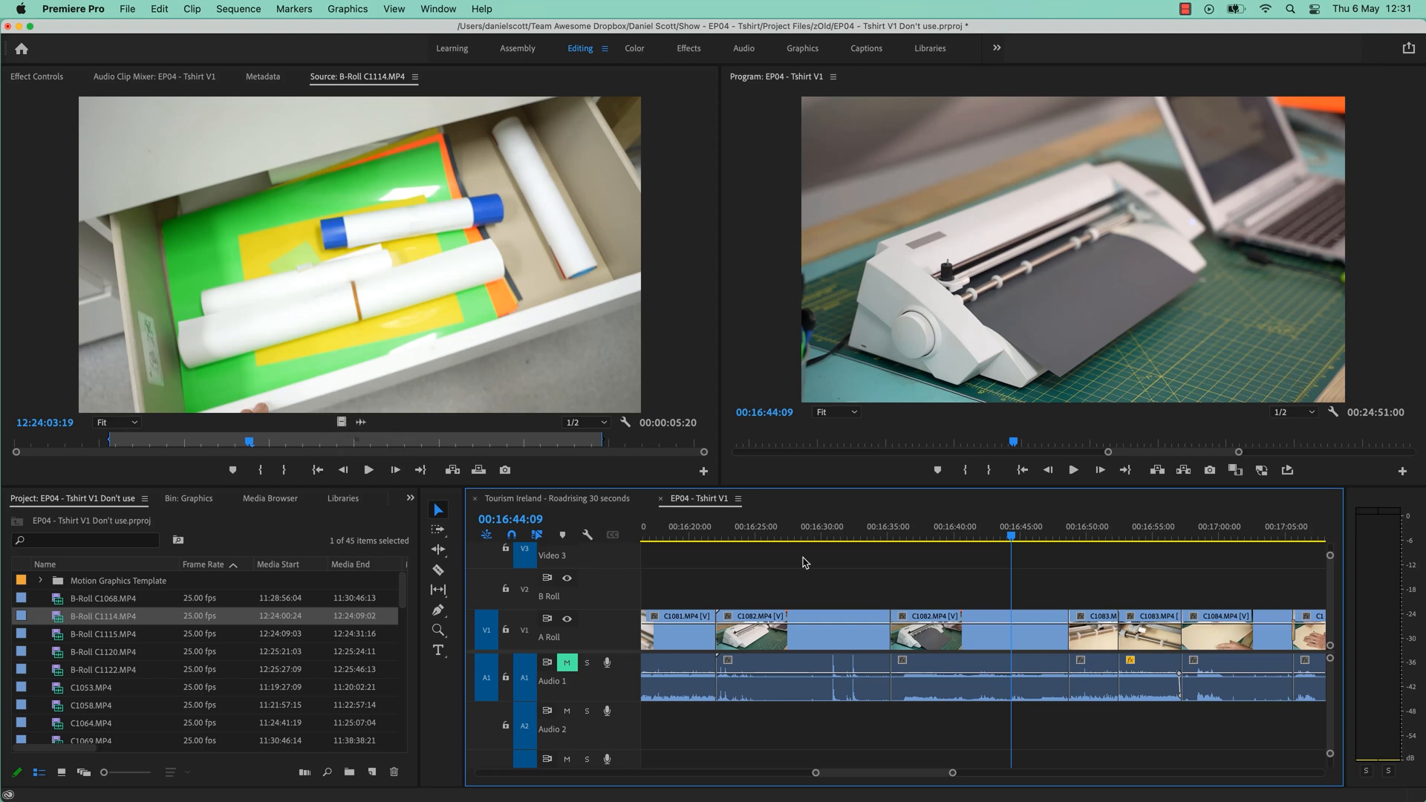
Place the B-Roll C1114 clip on the A Roll track at the playhead near 00:16:50.
click(1088, 536)
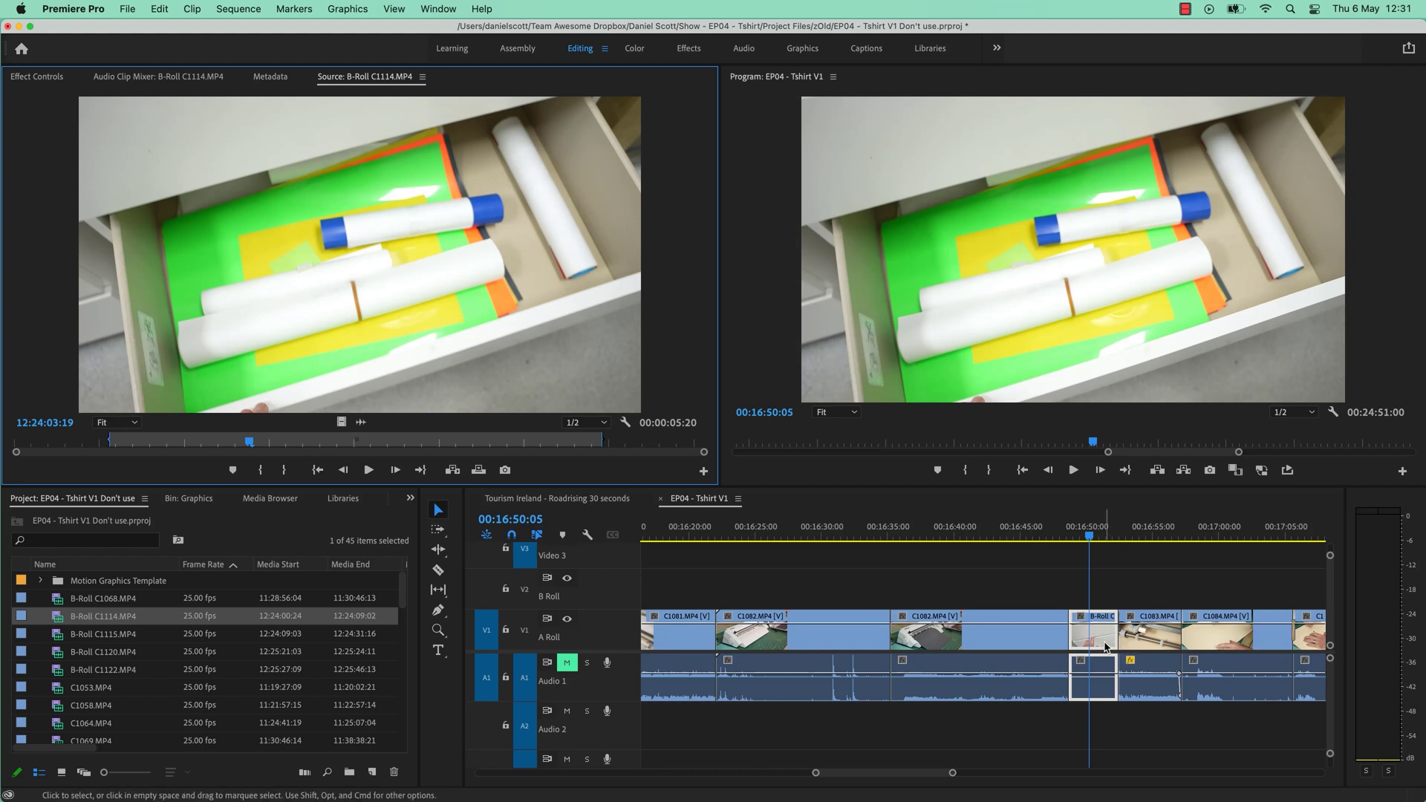
click(815, 583)
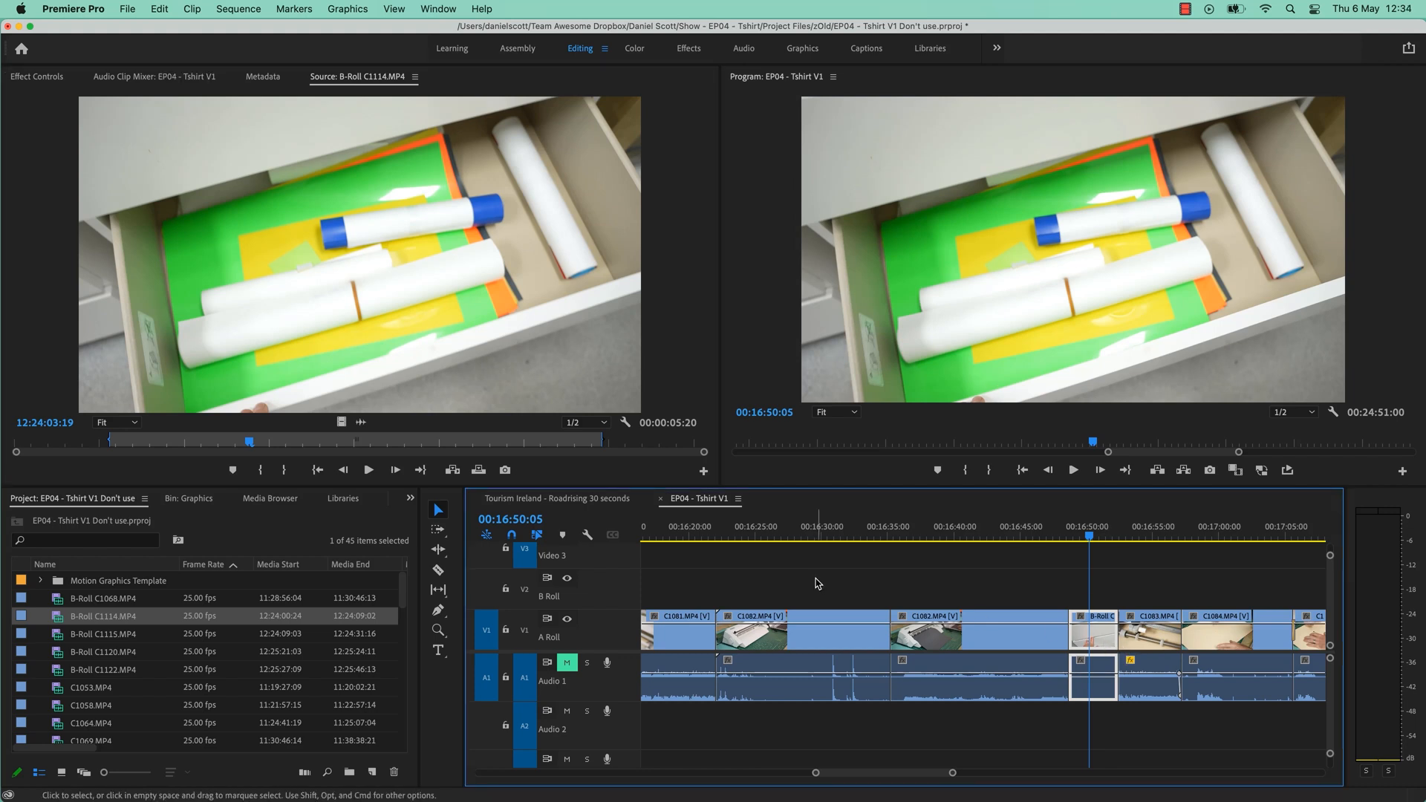
mouse_move(362, 233)
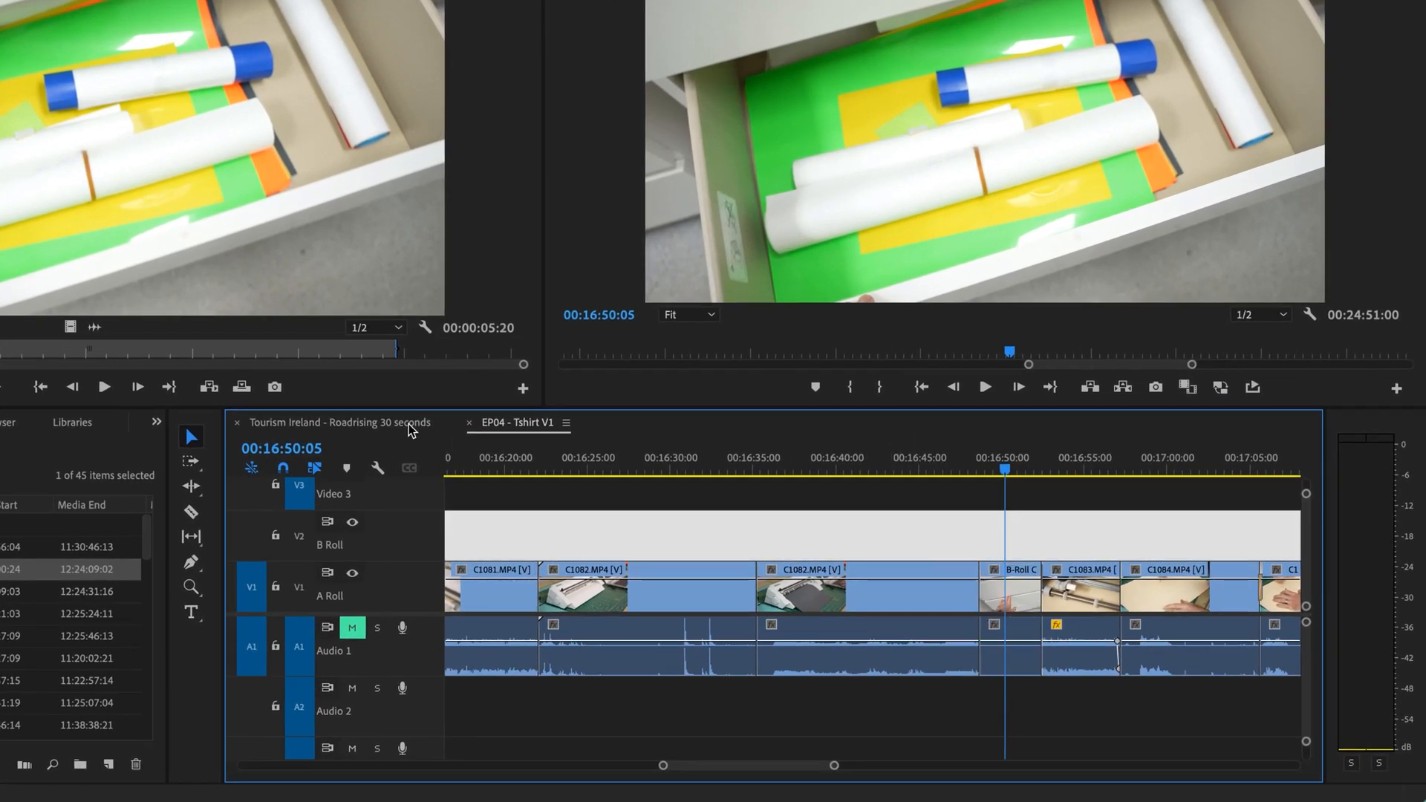
Switch the timeline to the 'Tourism Ireland - Roadrising 30 seconds' sequence.
click(341, 422)
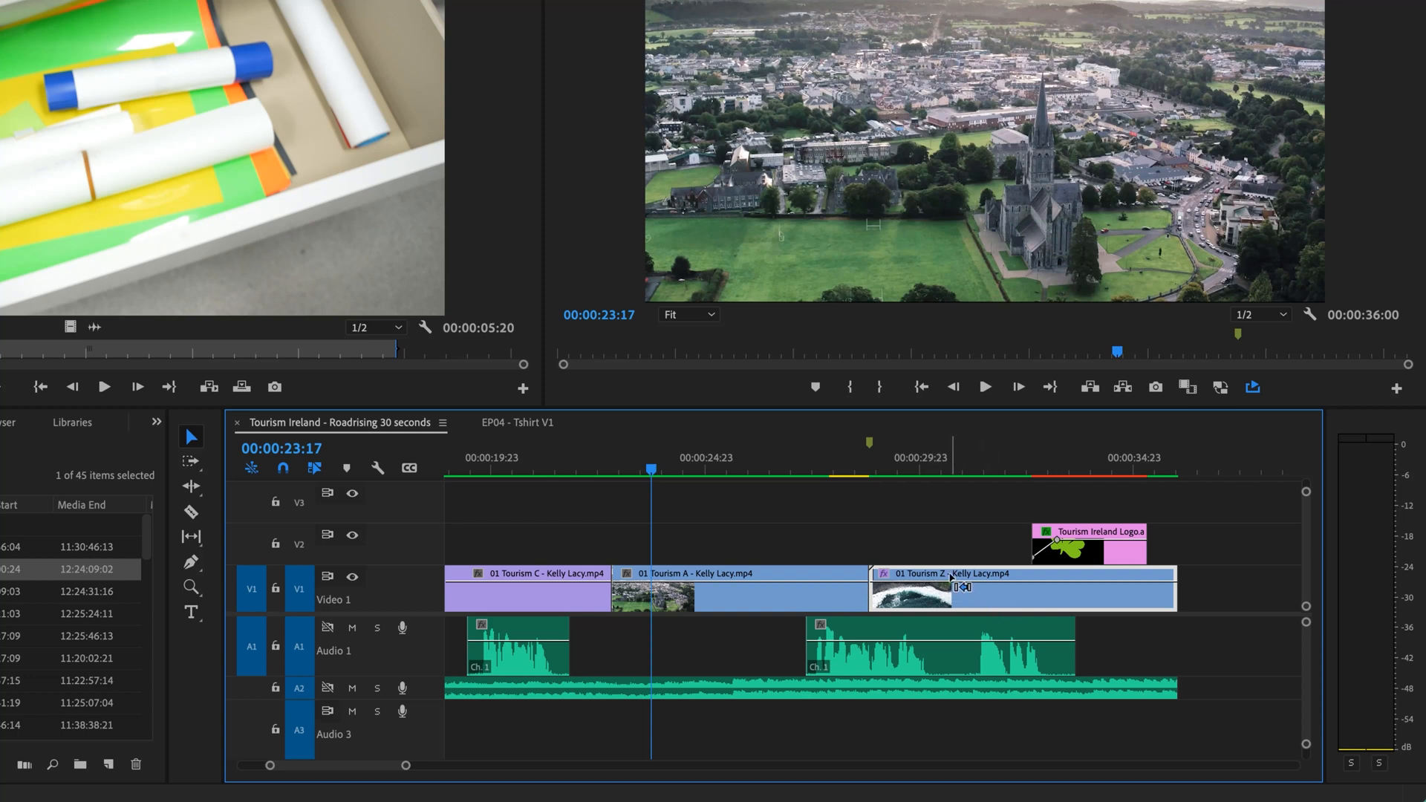
click(736, 591)
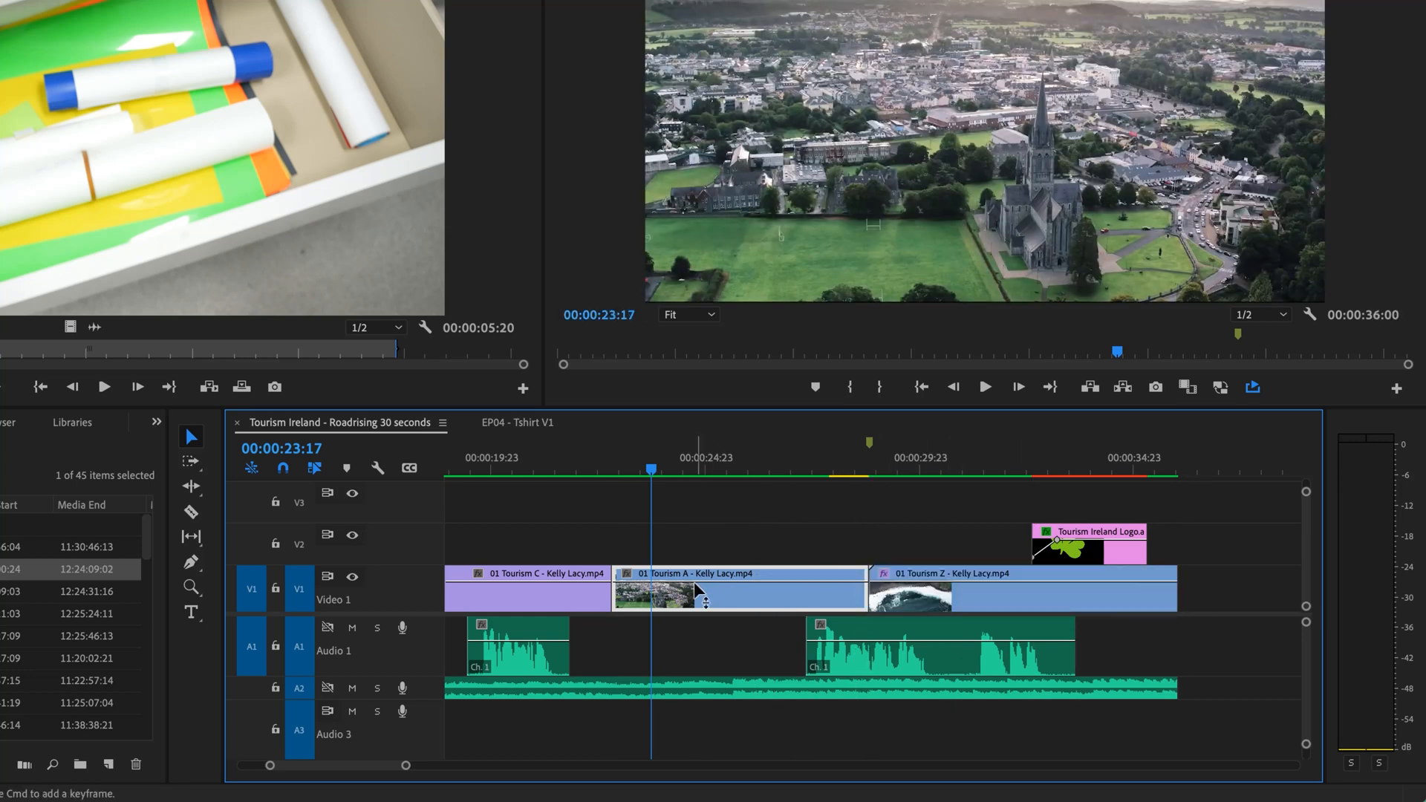
mouse_move(693, 600)
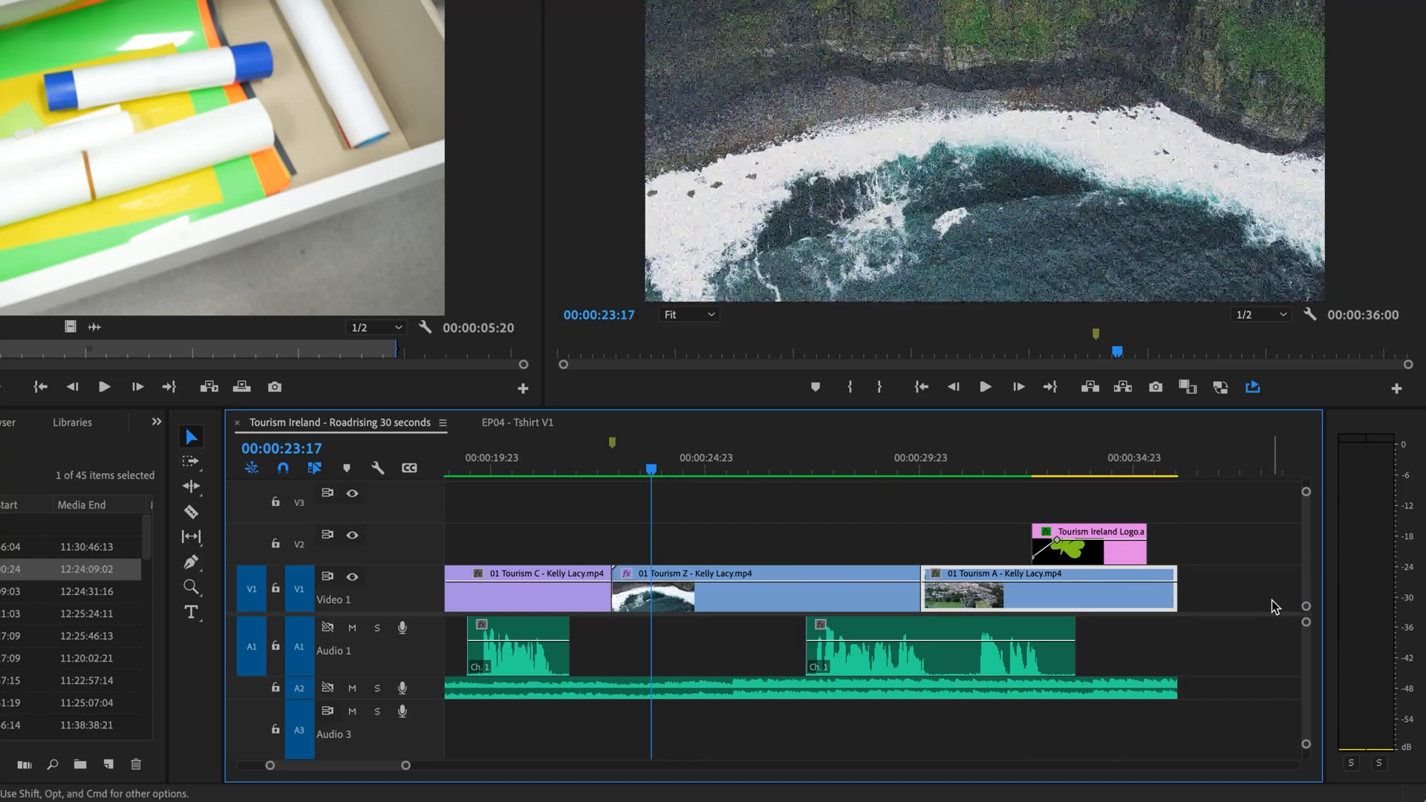
mouse_move(982, 599)
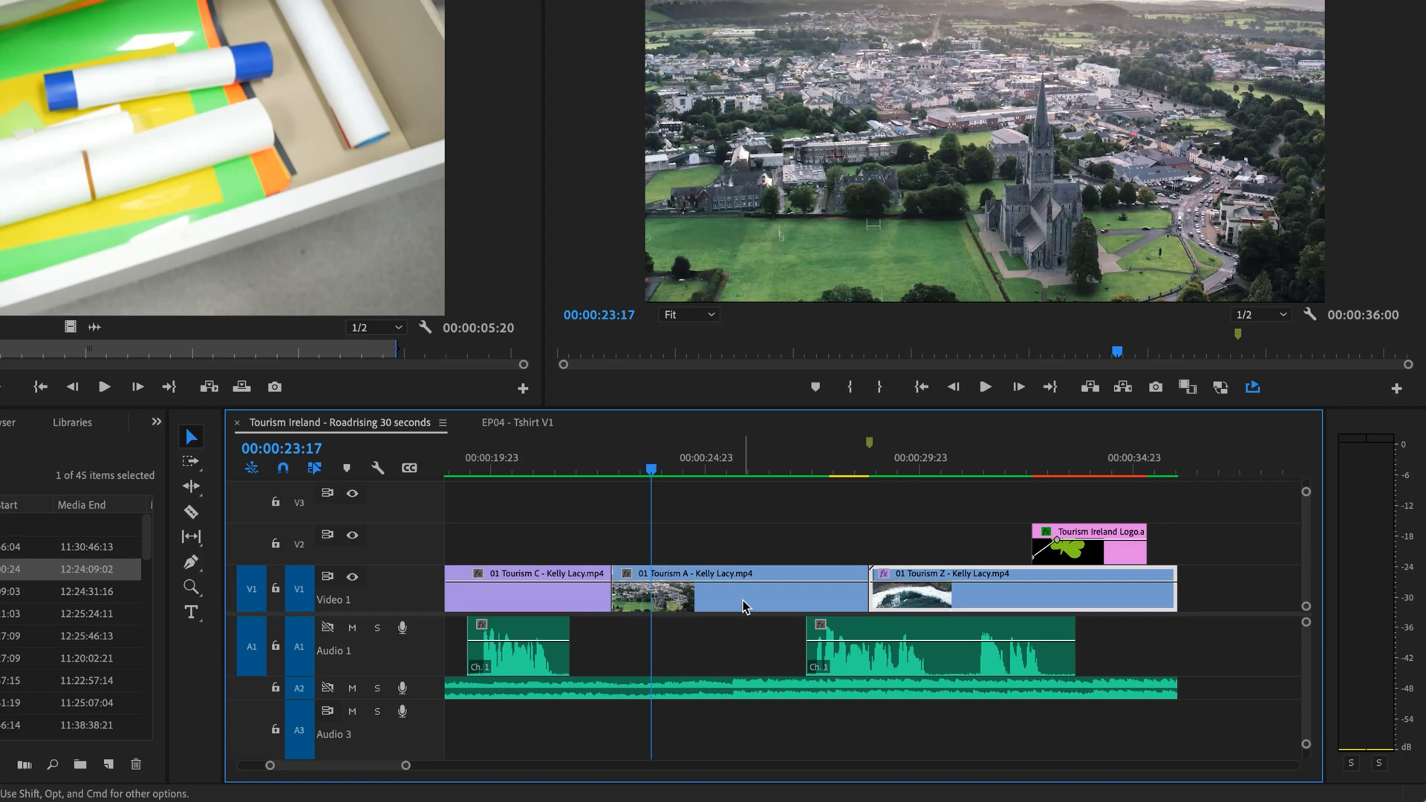
mouse_move(939, 599)
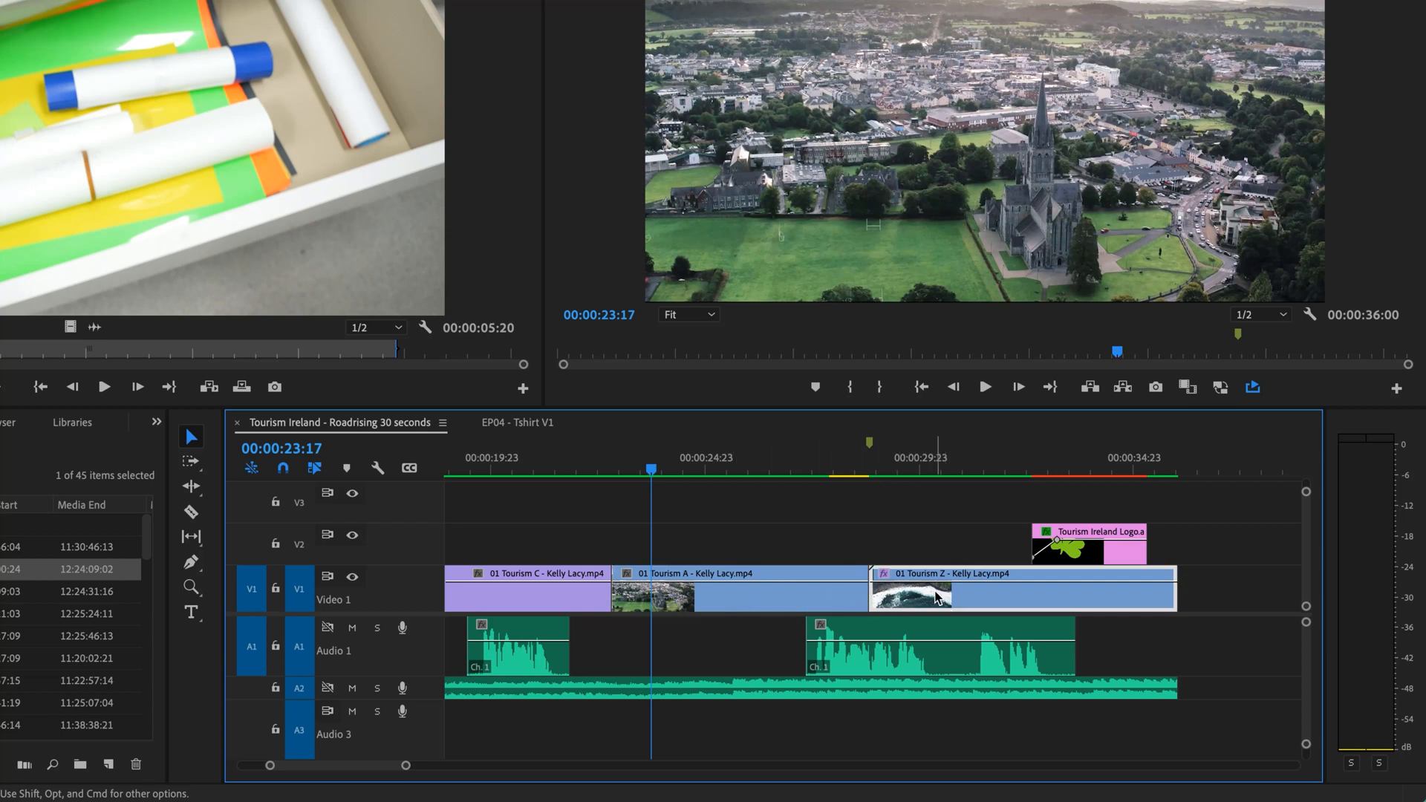
mouse_move(591, 611)
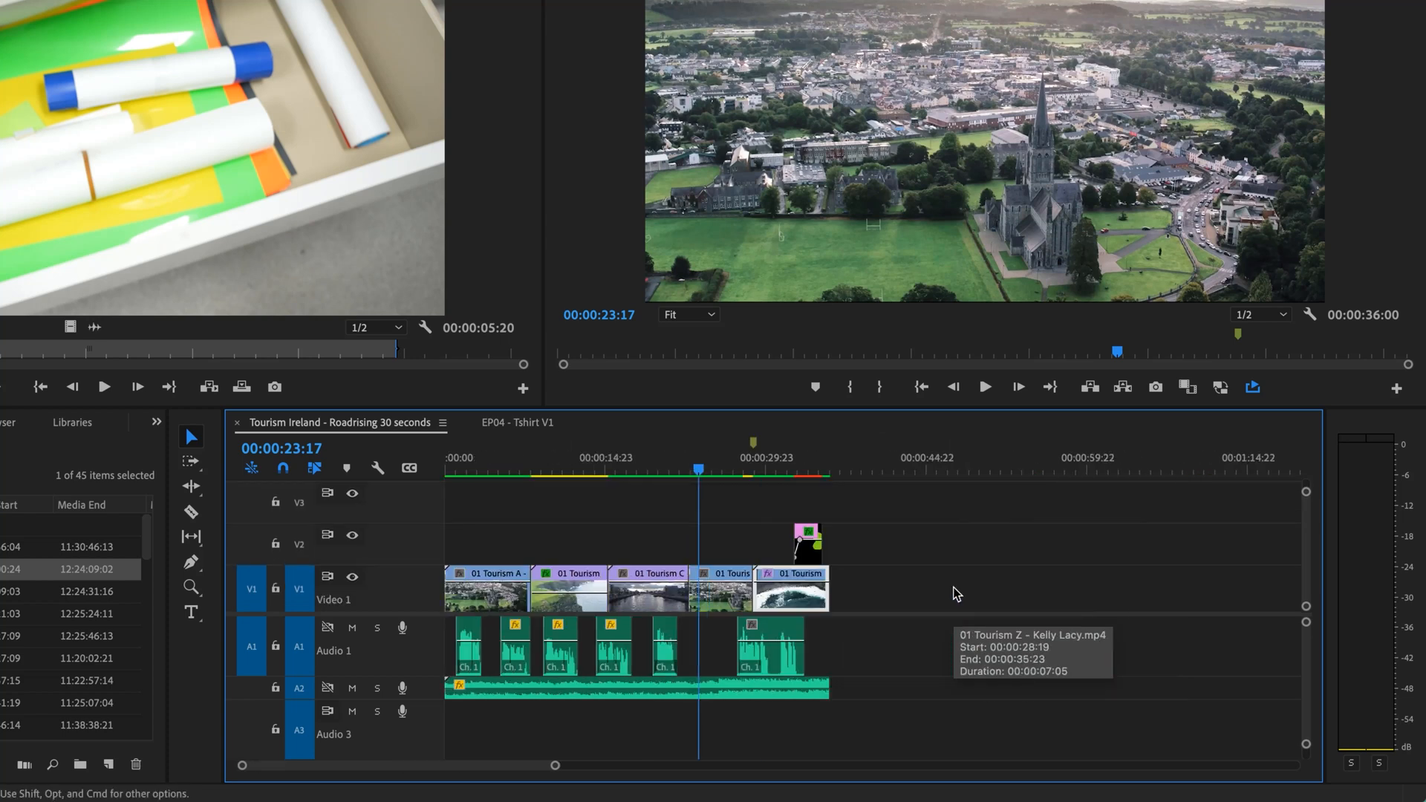
mouse_move(573, 580)
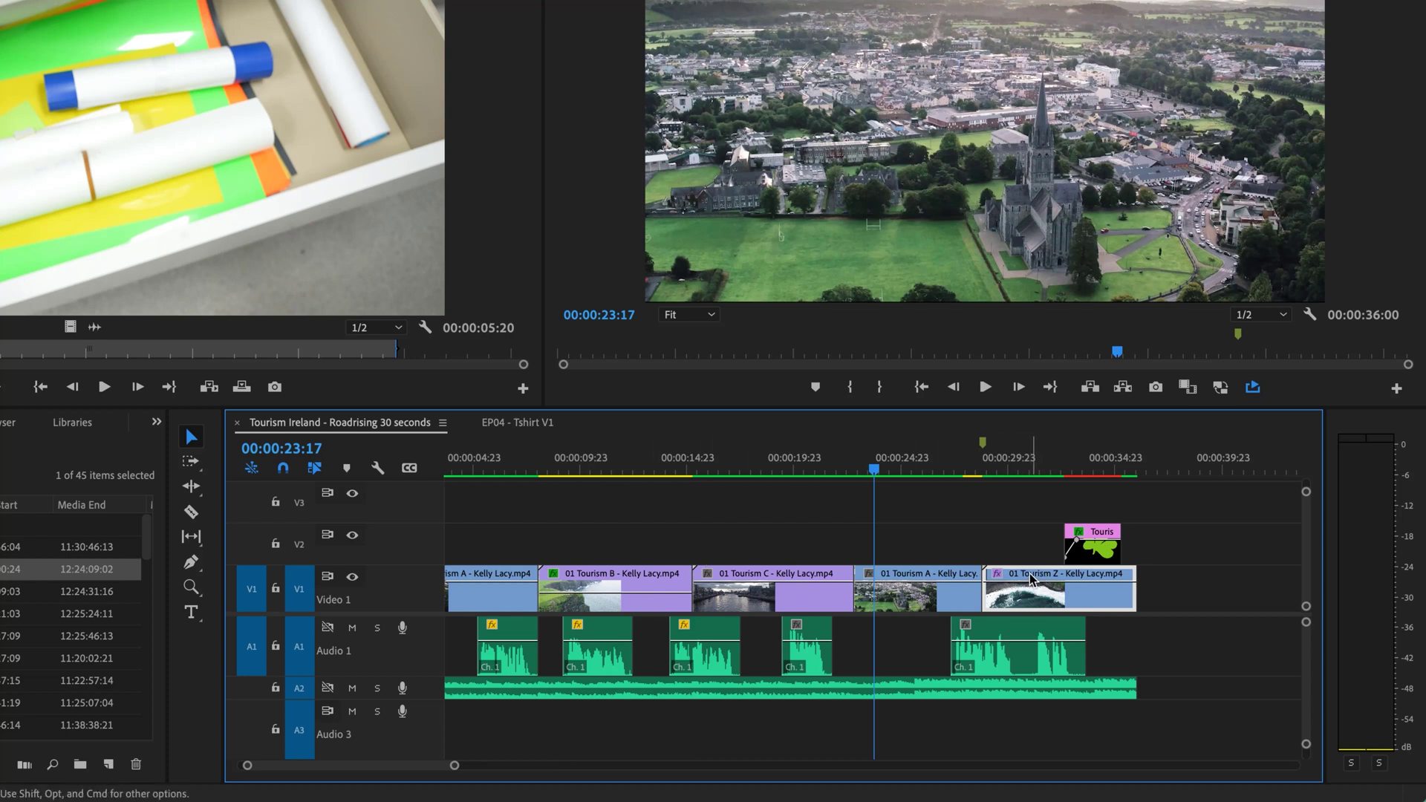
mouse_move(1028, 591)
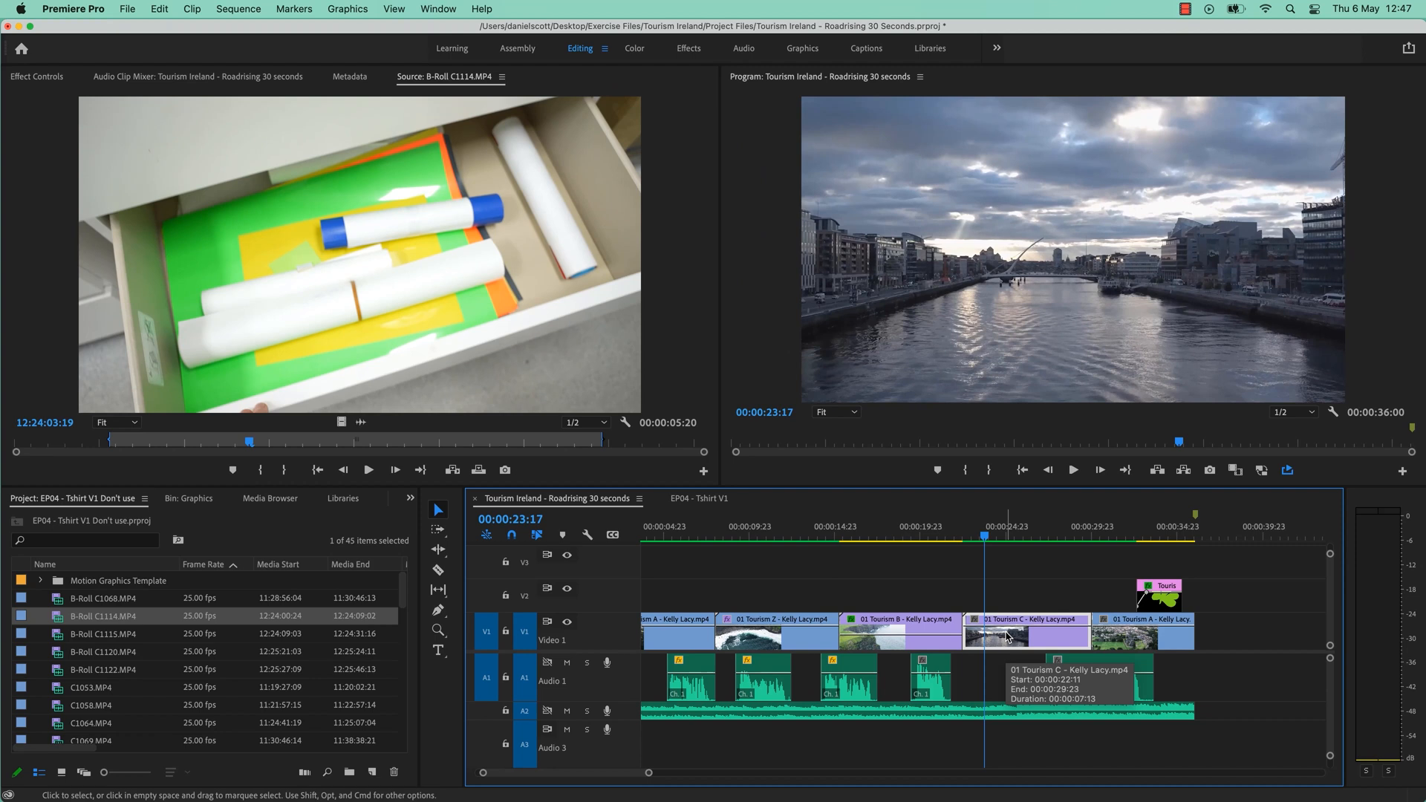
mouse_move(1035, 641)
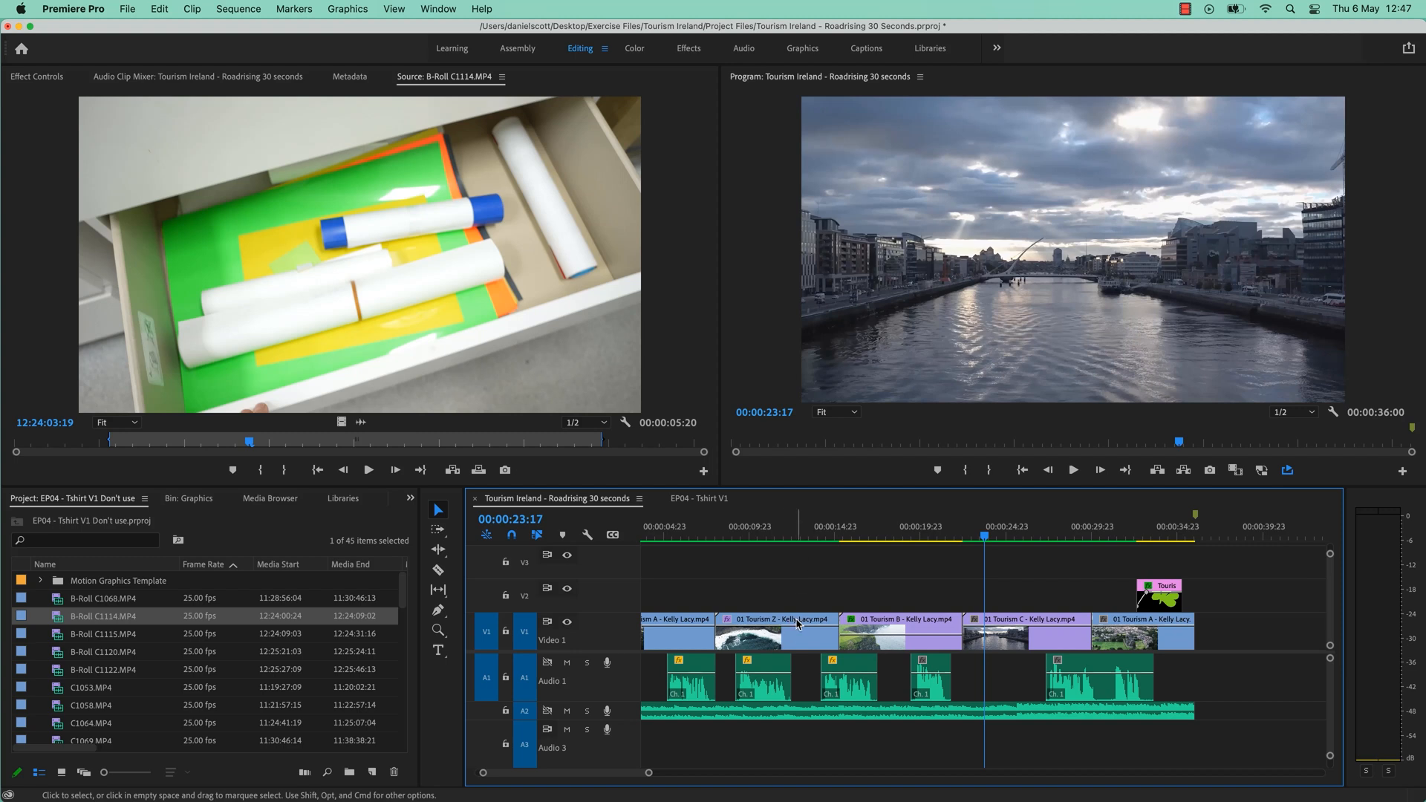
mouse_move(779, 599)
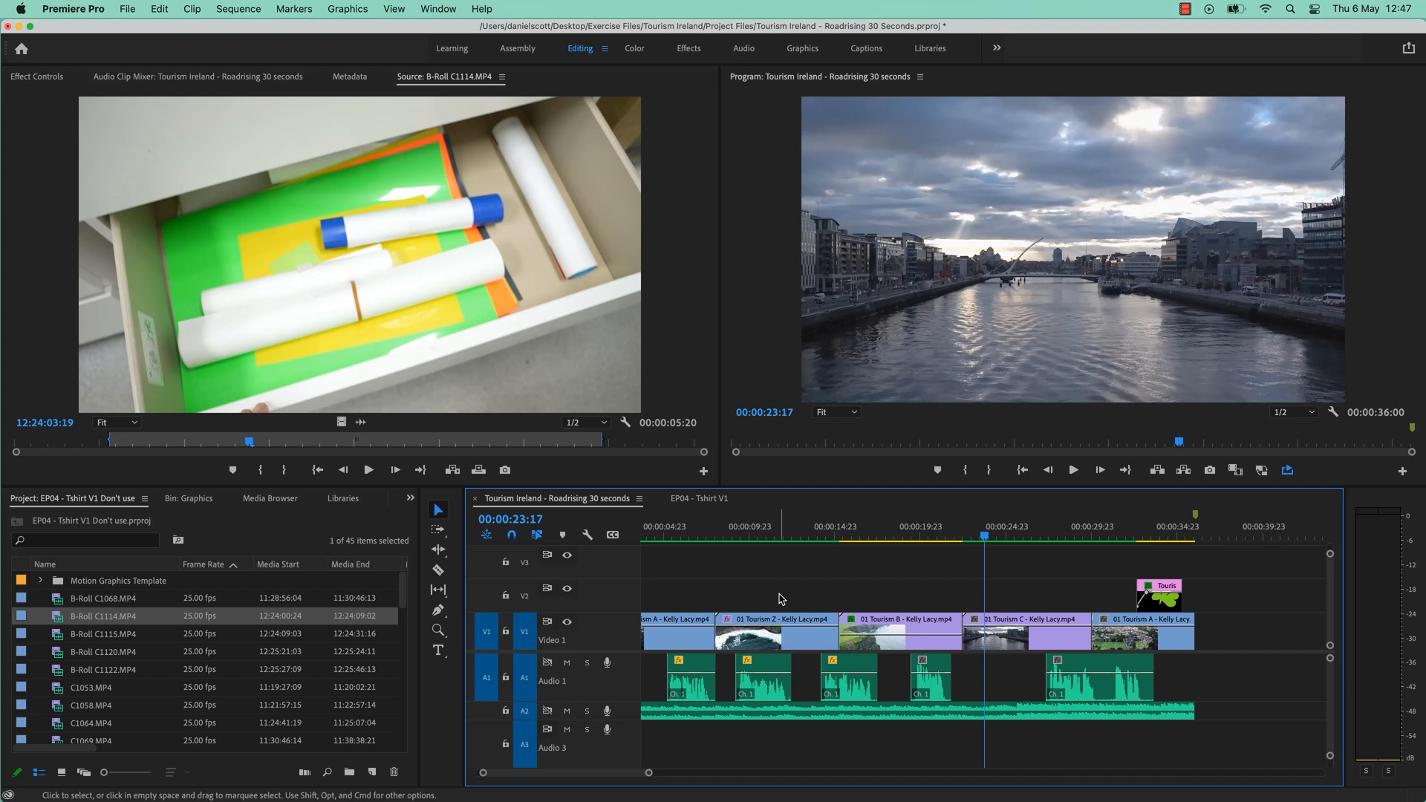
mouse_move(134, 307)
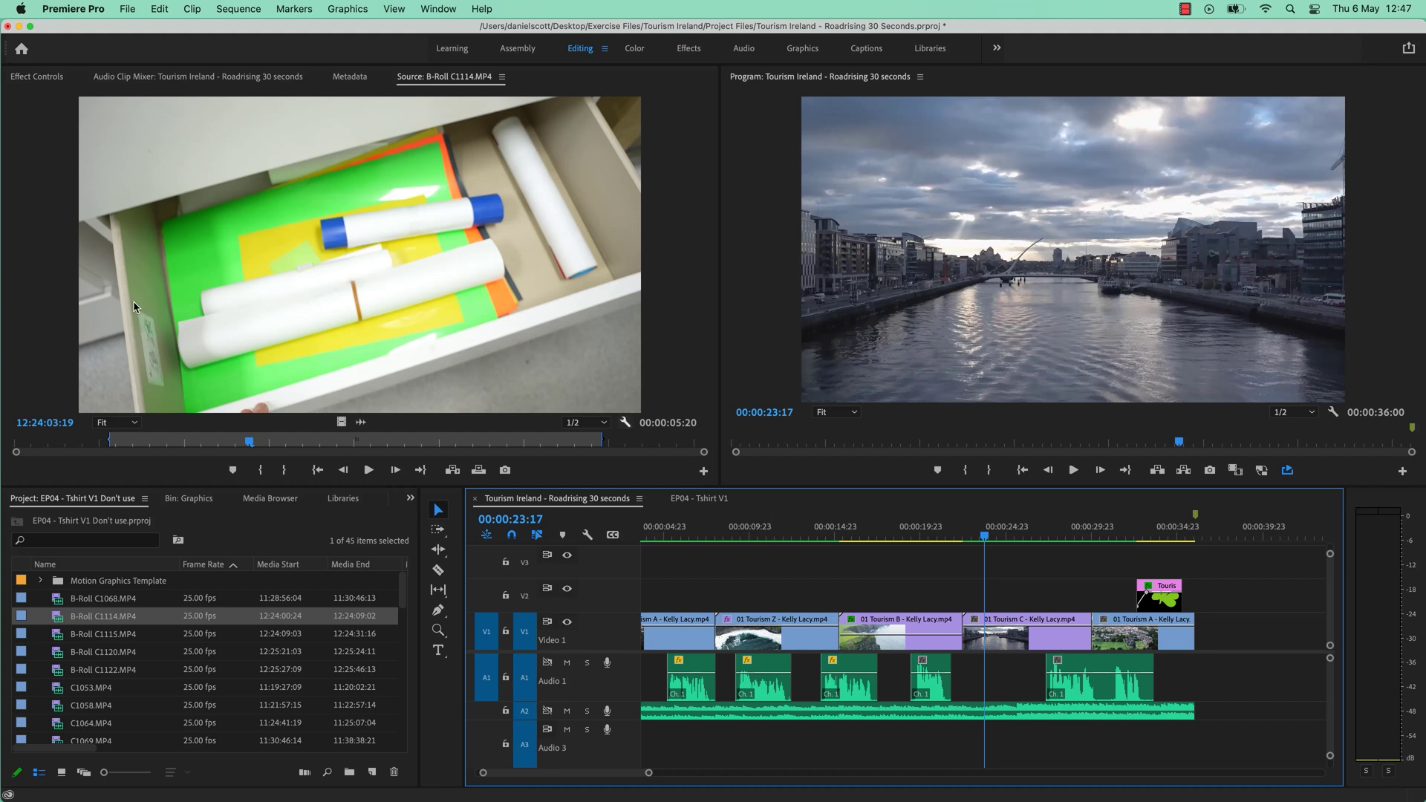
mouse_move(826, 603)
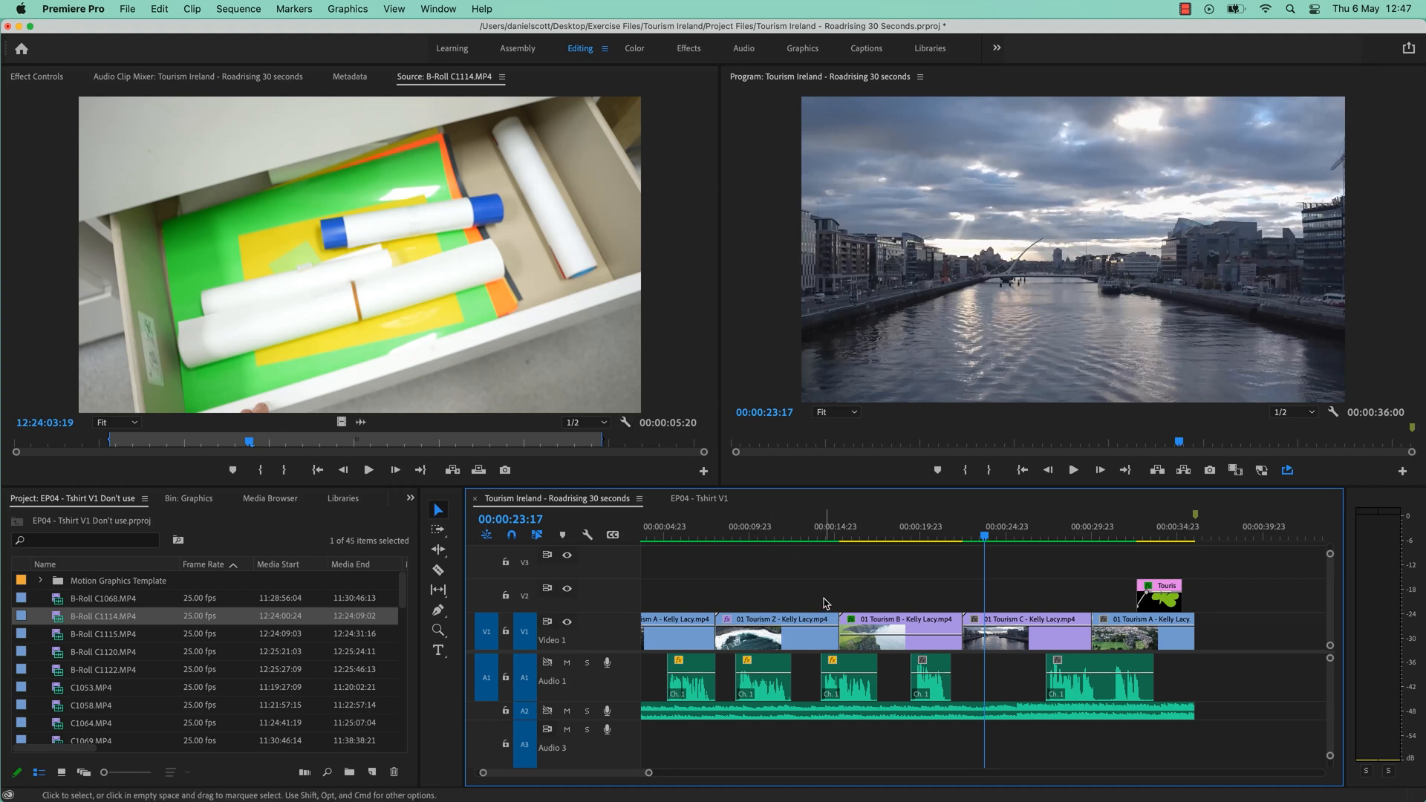